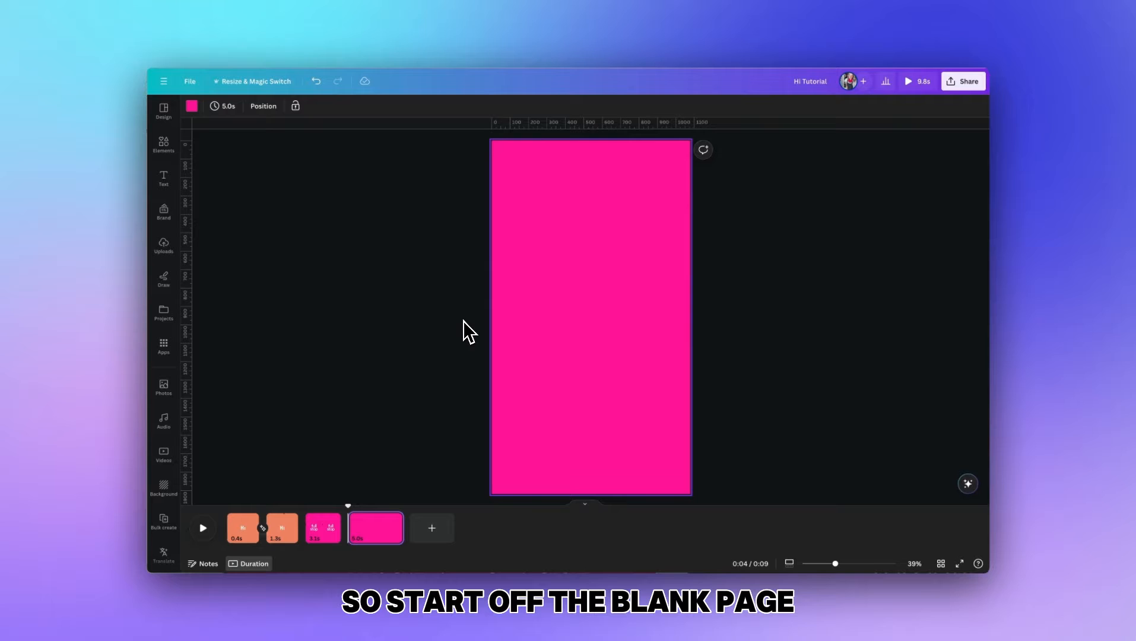
mouse_move(509, 325)
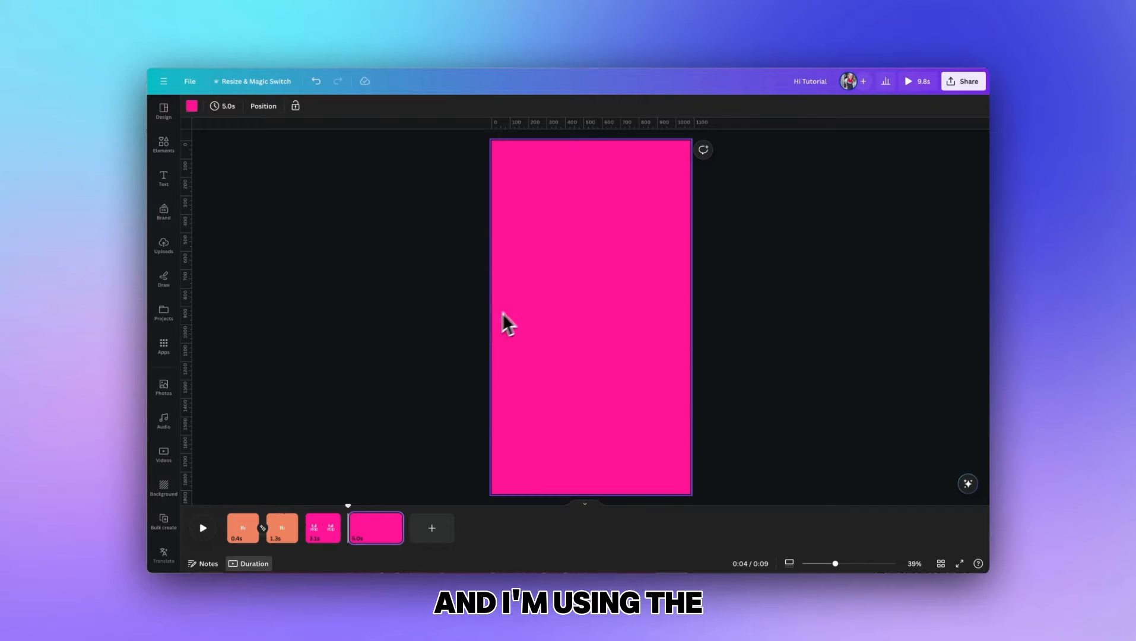
mouse_move(536, 311)
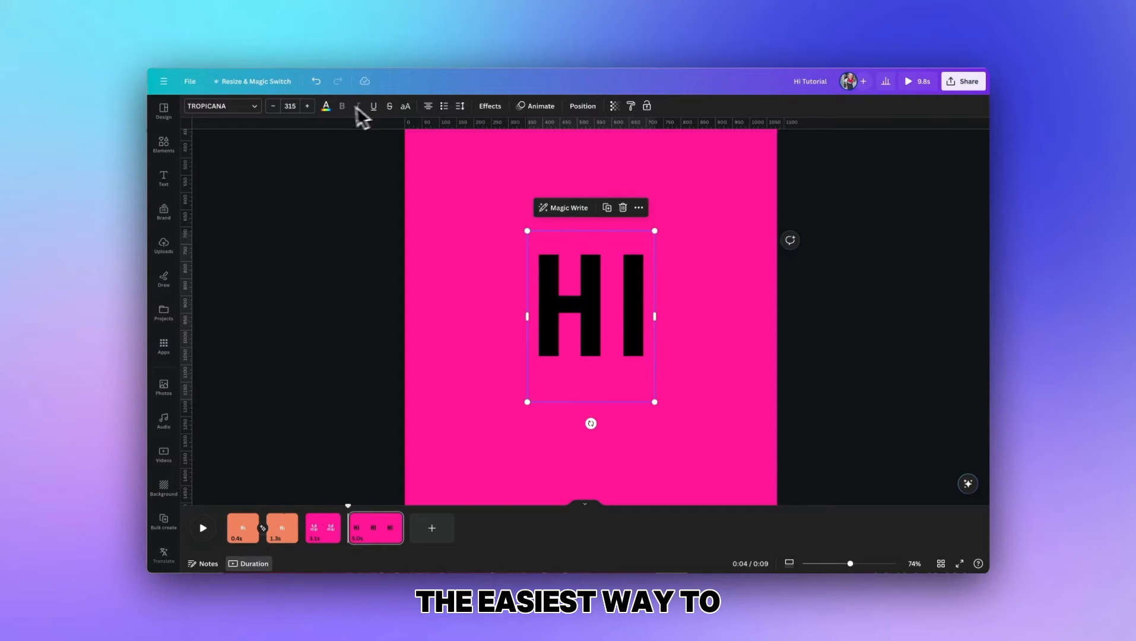
Step: Make the HI text white and move the black dot just above the I
click(325, 106)
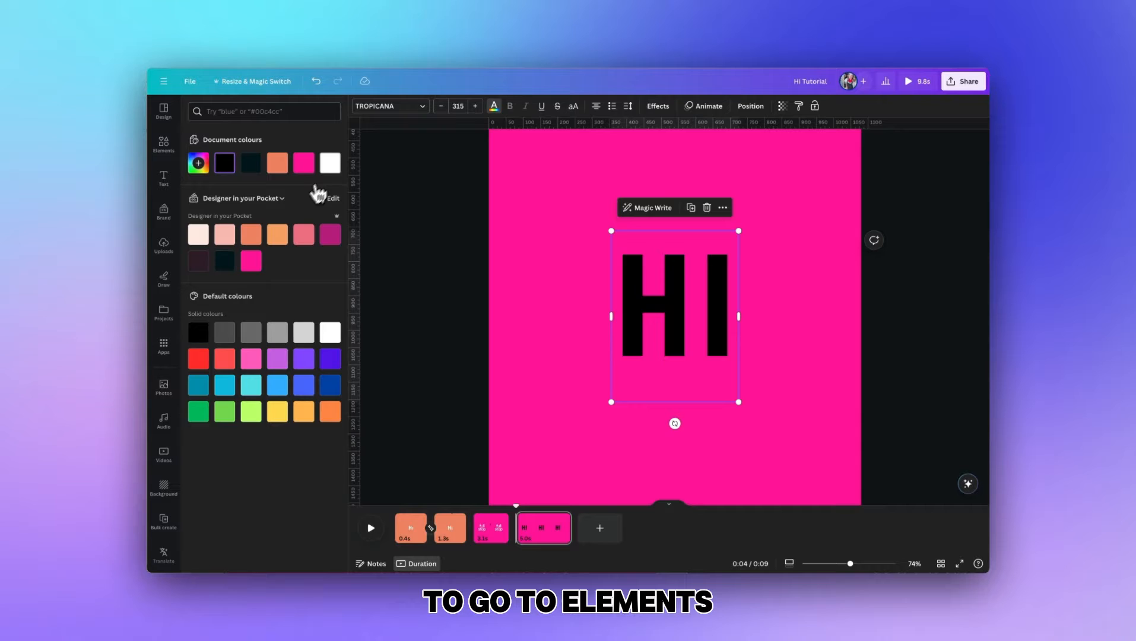
click(164, 144)
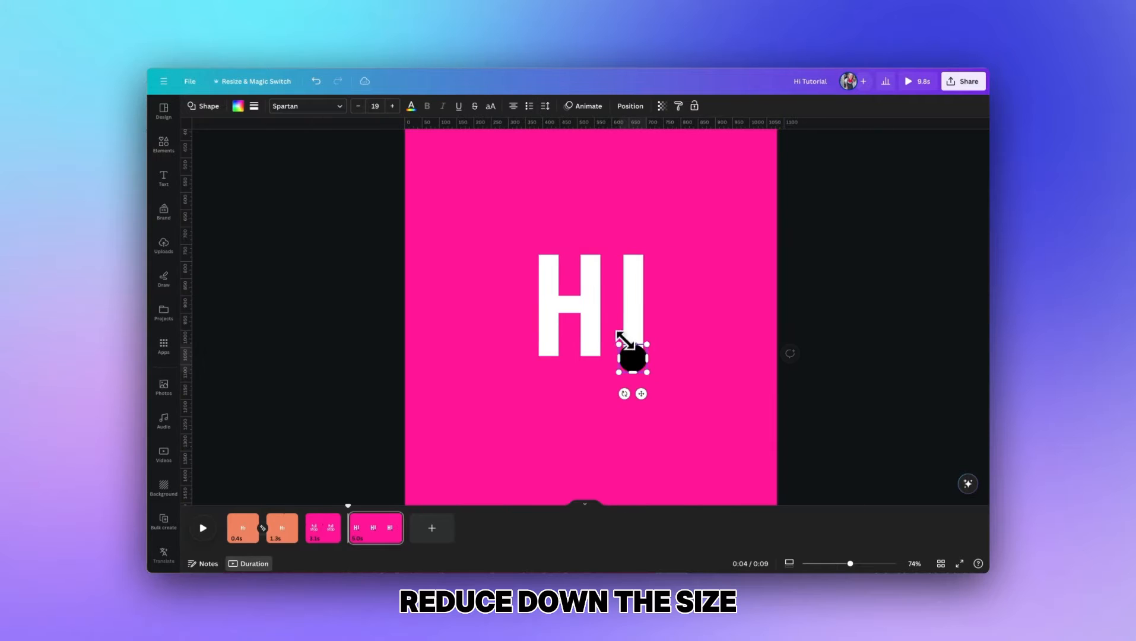
drag(631, 355, 639, 252)
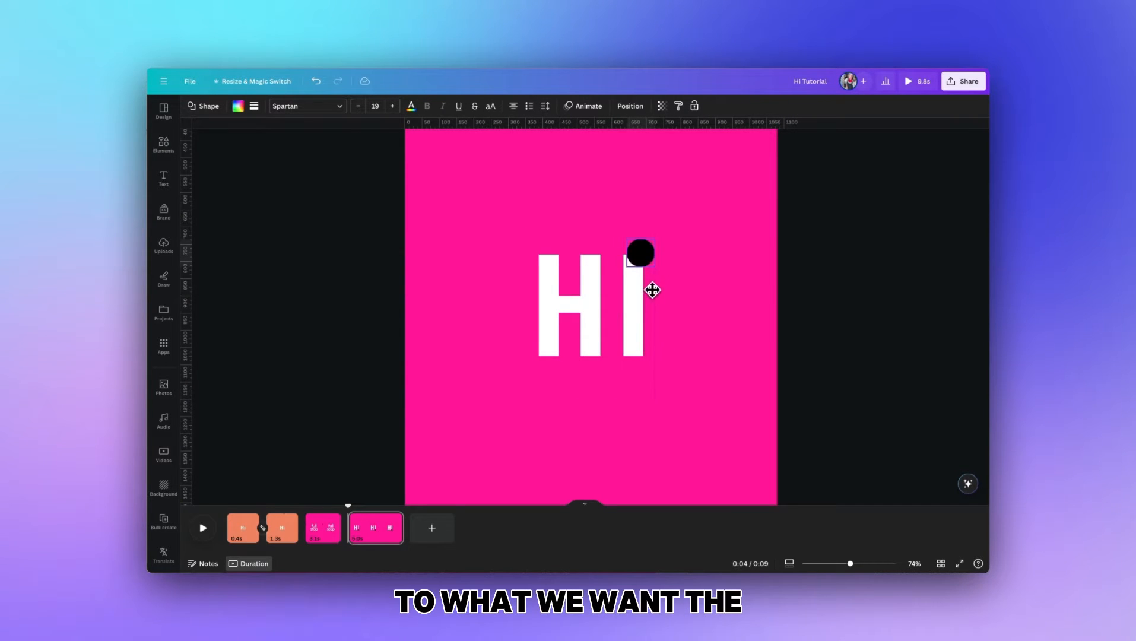
click(639, 253)
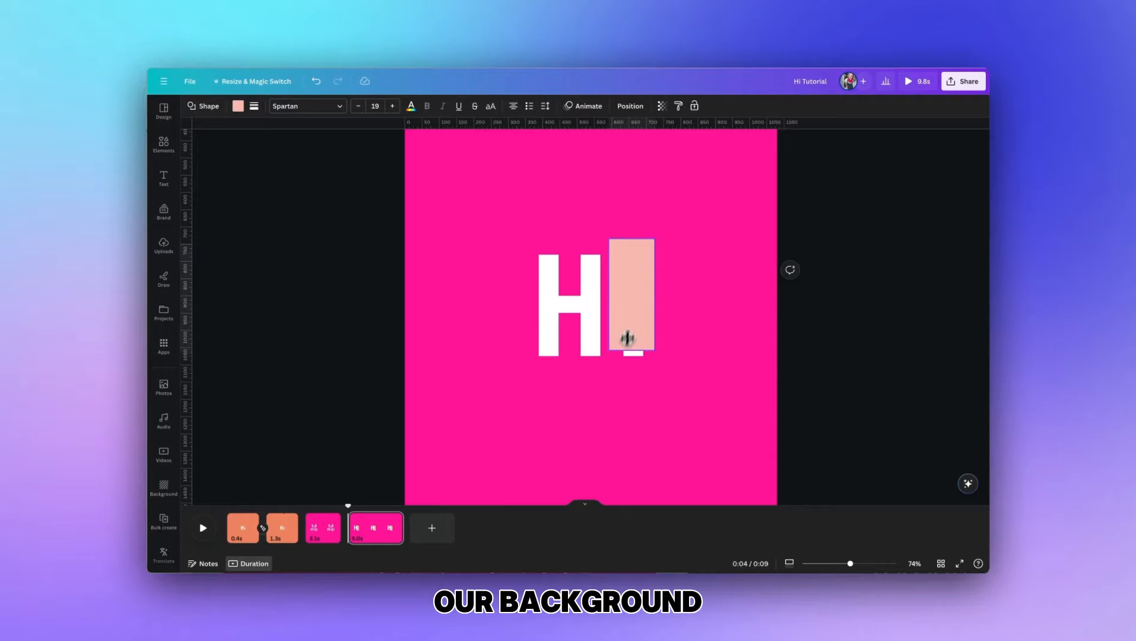
Step: Colour the block to match the pink background and check the page's layer order
click(238, 105)
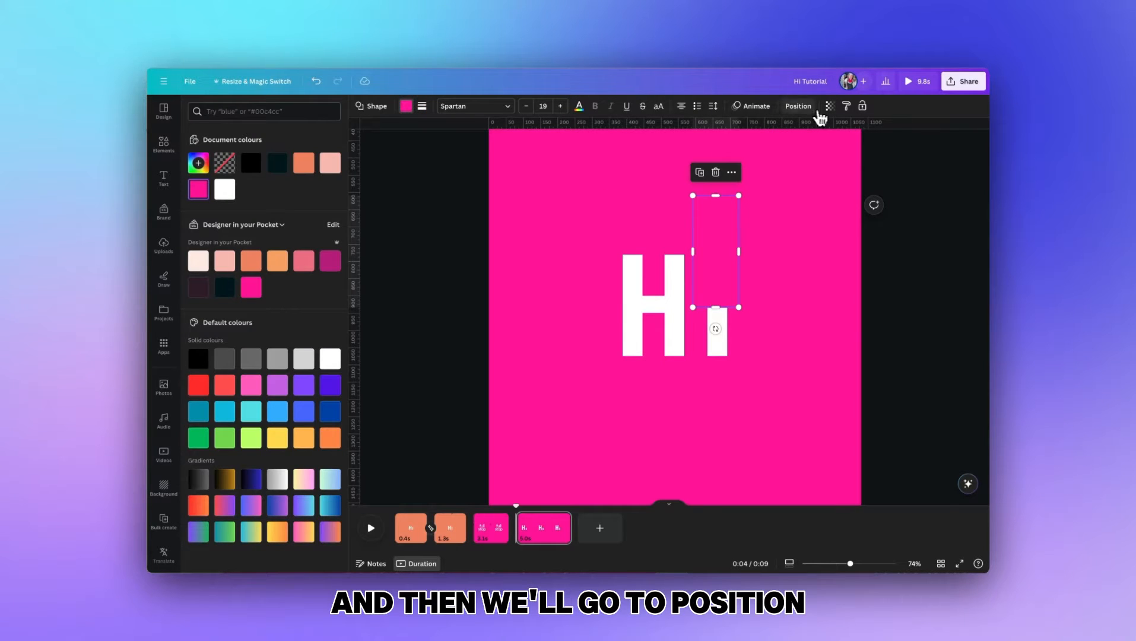
click(798, 105)
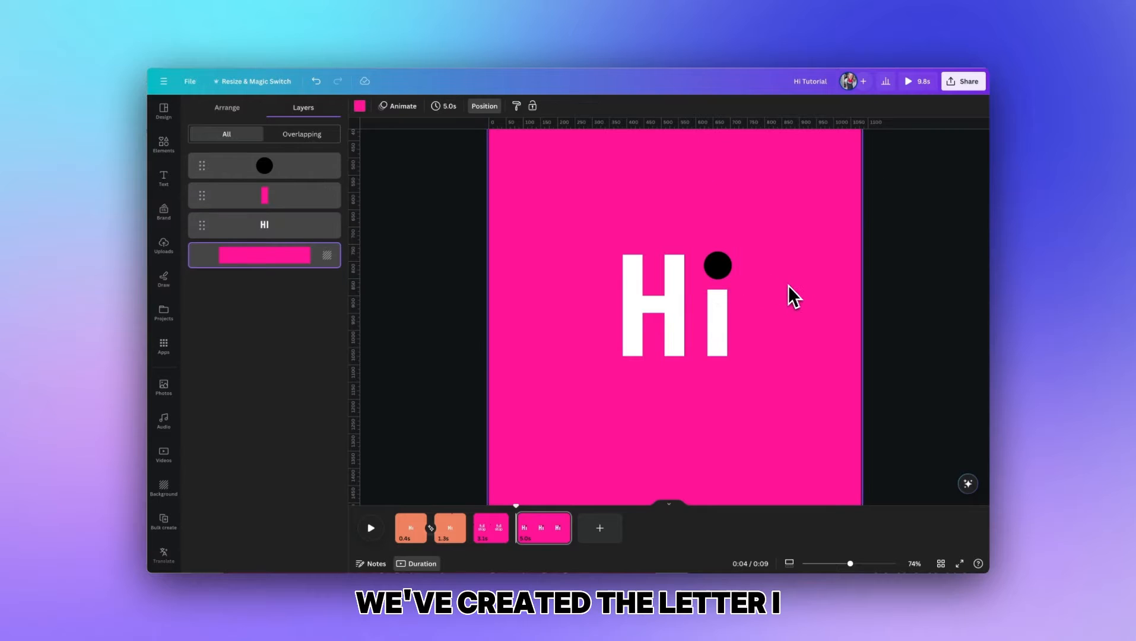
mouse_move(800, 300)
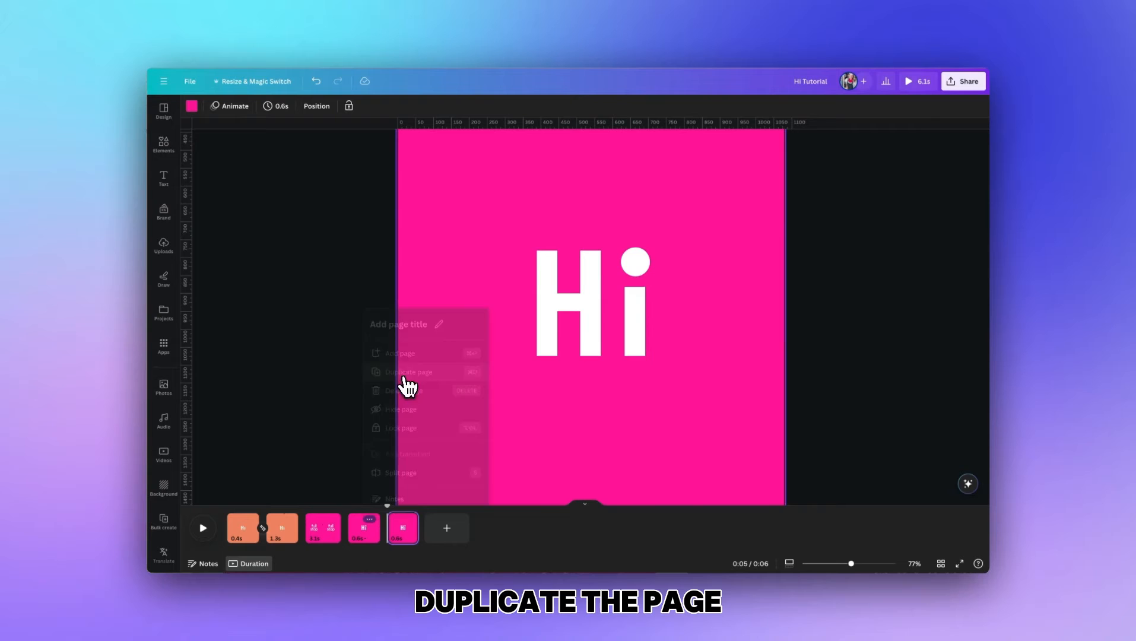
Step: Duplicate the page and give the Hi text a Fade animation that plays on enter
click(408, 371)
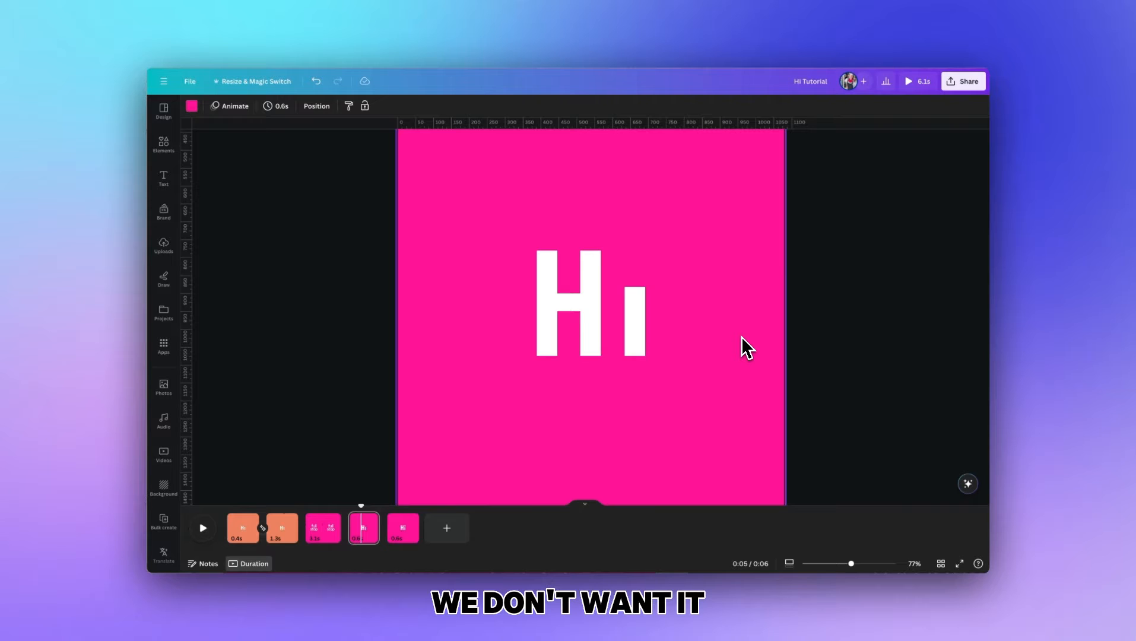
click(588, 314)
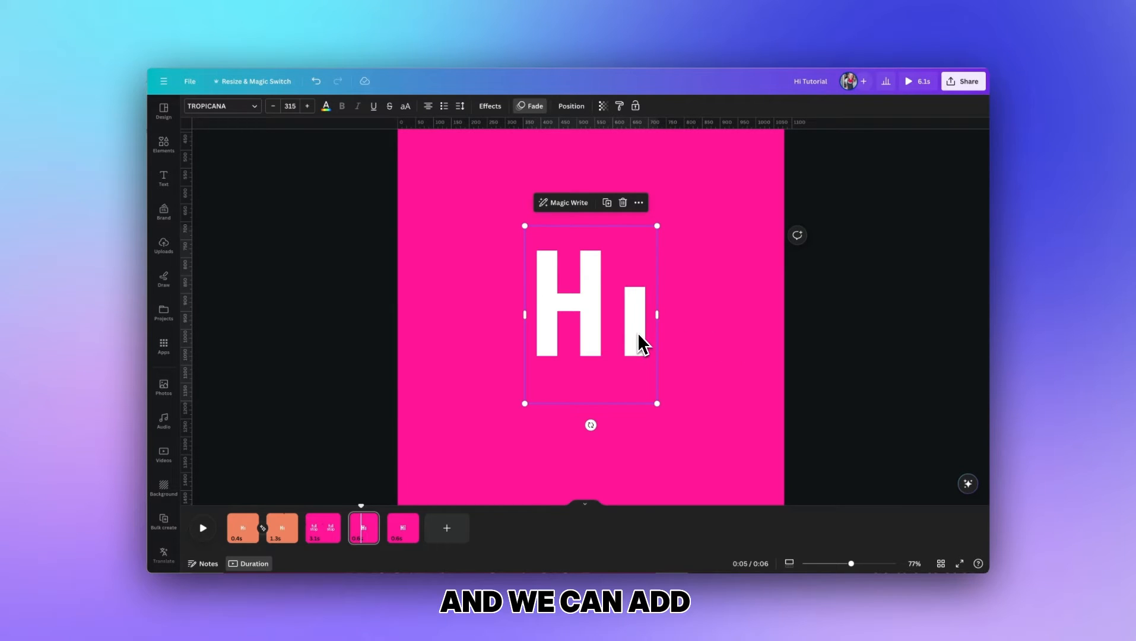
click(533, 105)
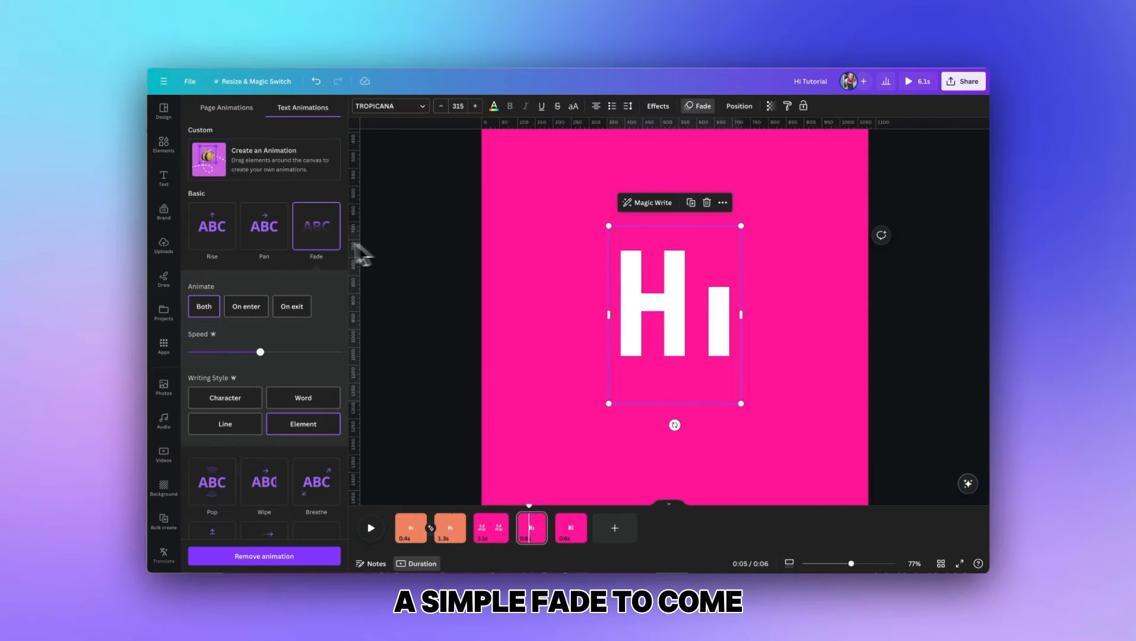
click(246, 306)
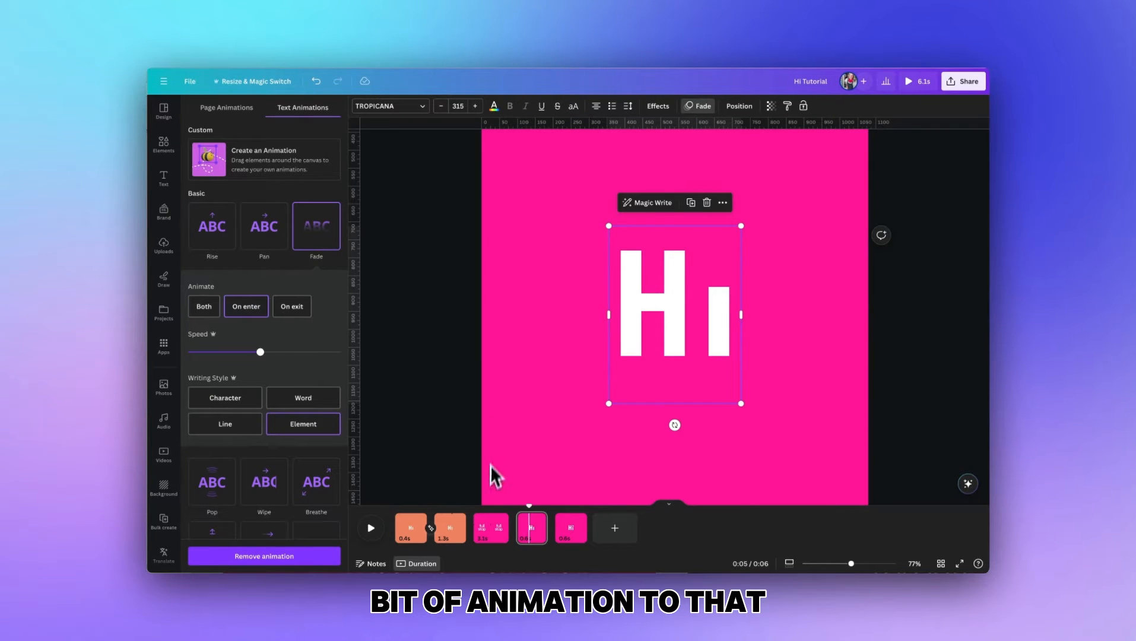
click(571, 527)
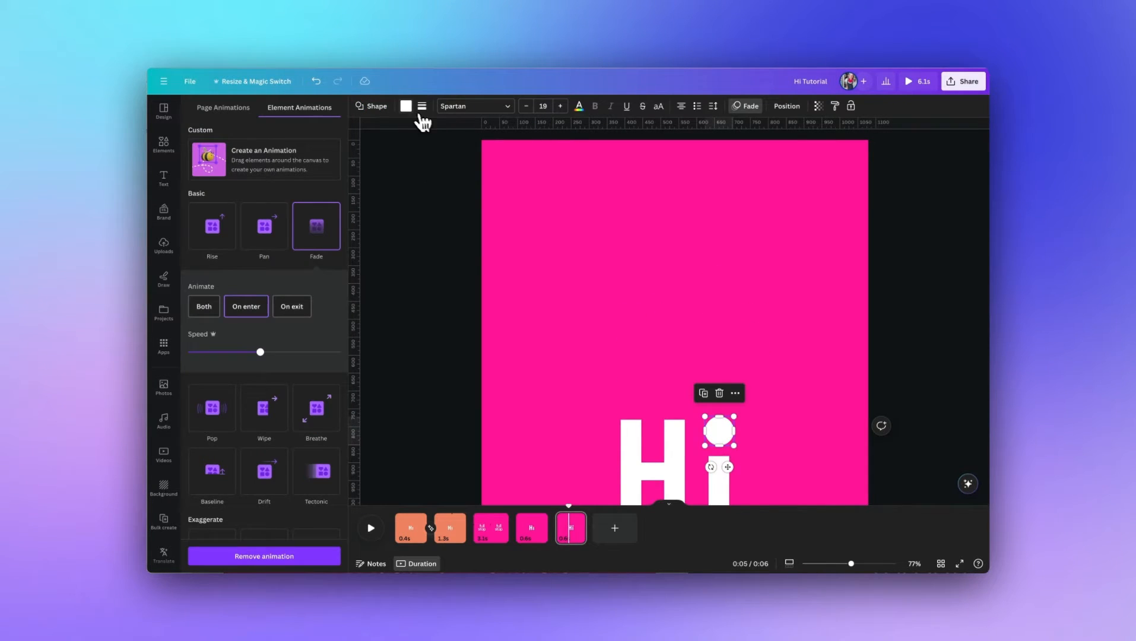
Step: Turn the last page's dot black, move it to the top edge, and zoom out
click(405, 106)
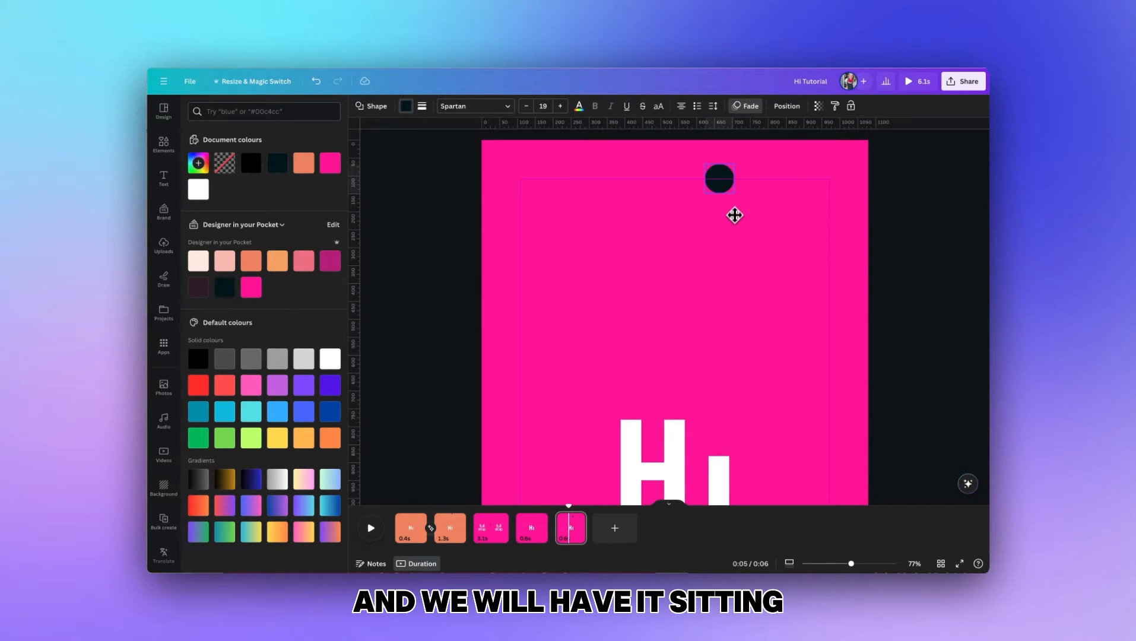
drag(719, 179, 718, 138)
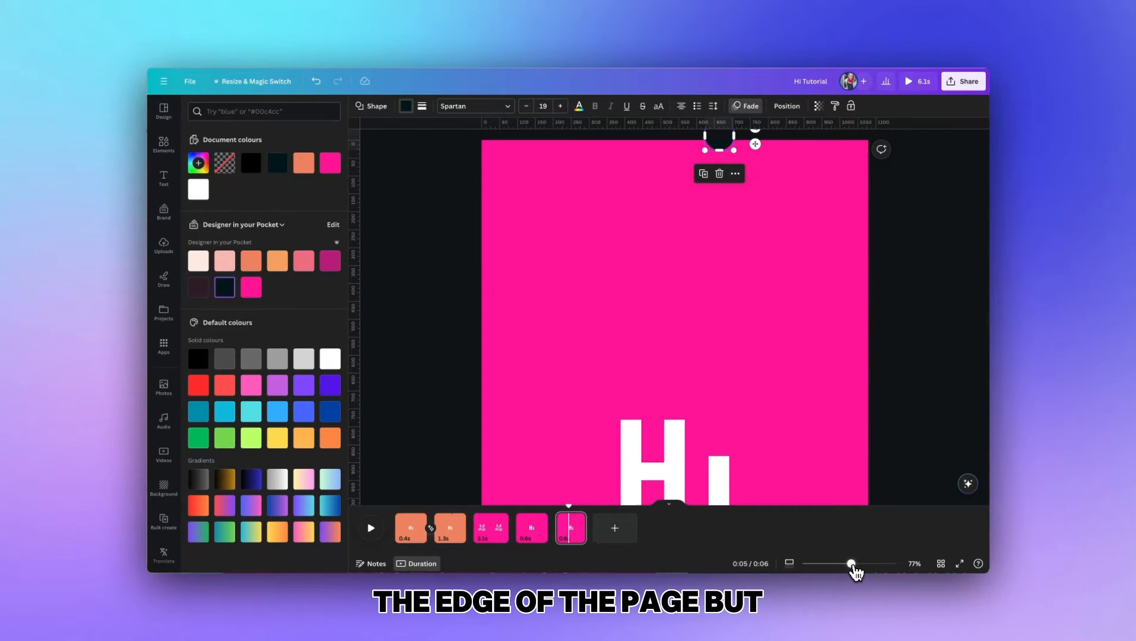
click(751, 105)
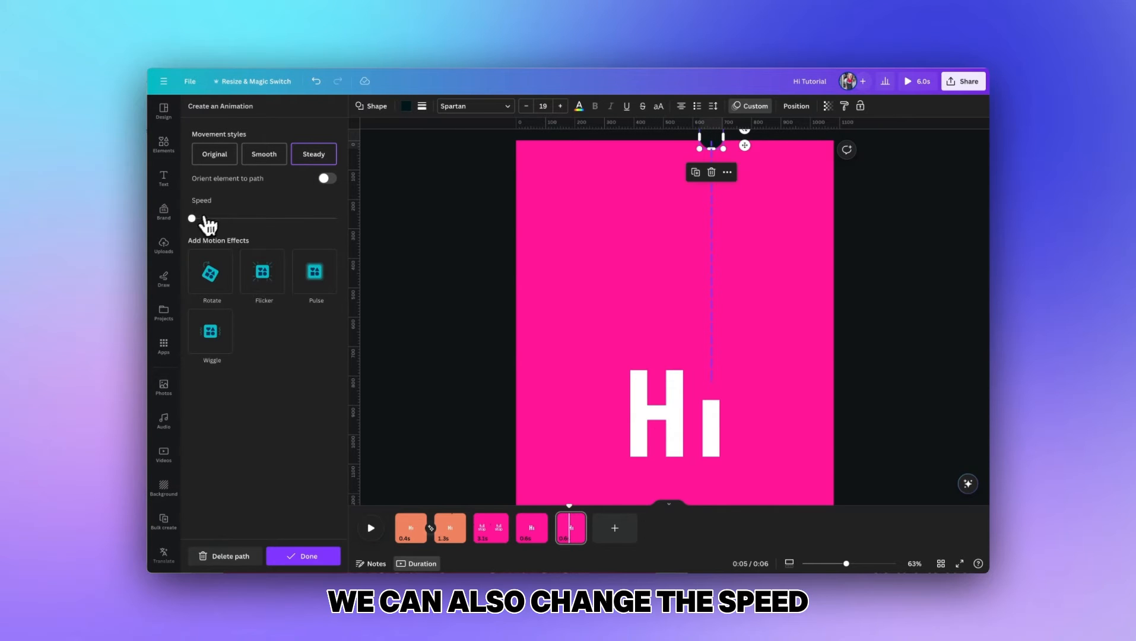
Step: Adjust the Steady speed slider to slow the dot, making the last page 1.6 seconds
drag(192, 219, 230, 219)
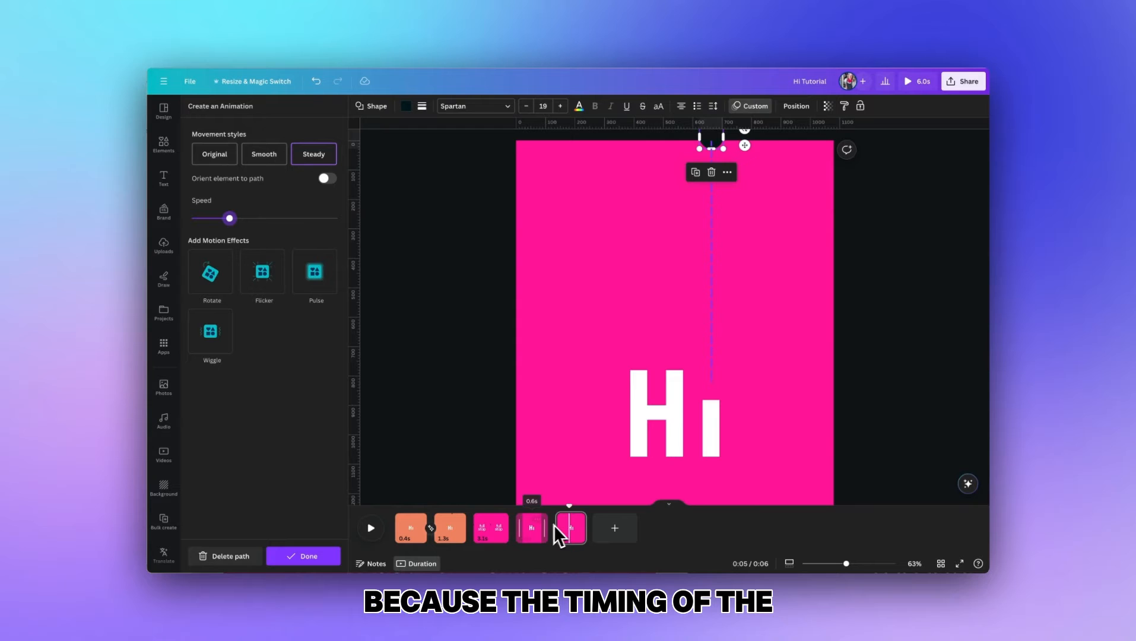
click(578, 527)
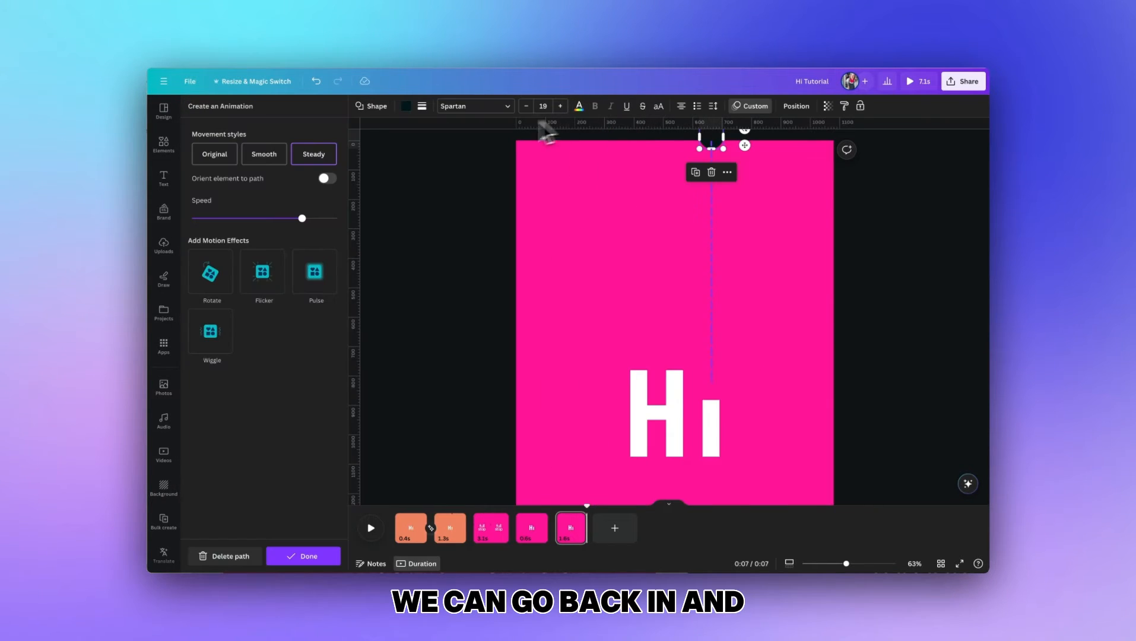
drag(303, 218, 263, 218)
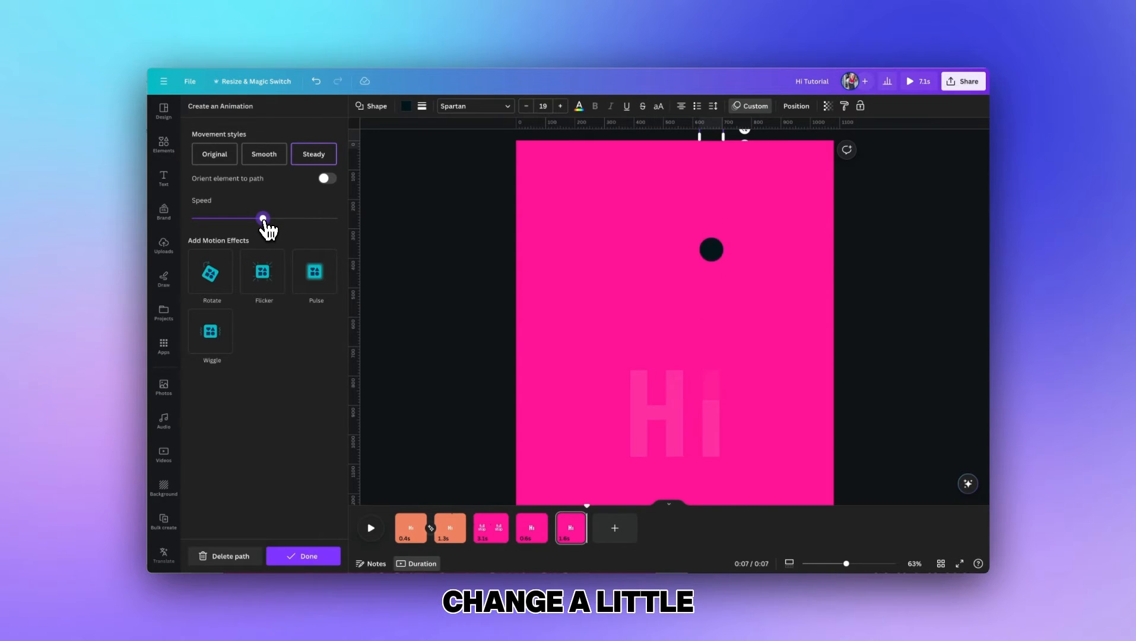
drag(263, 219, 272, 219)
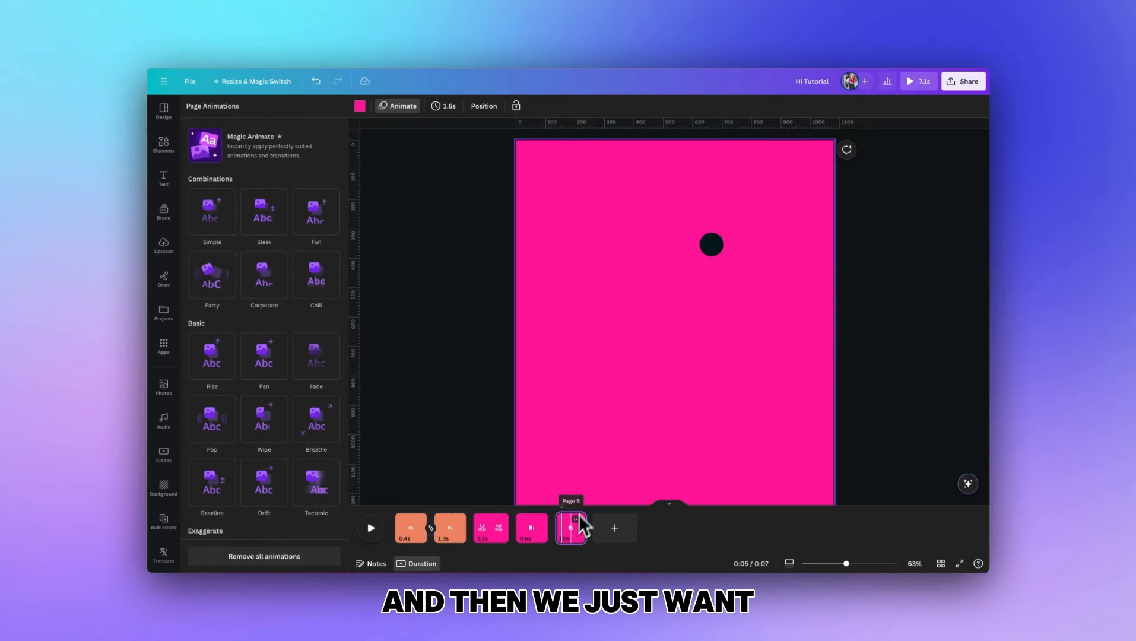
Step: Select the final Hi page and bring up its page animation options
click(673, 424)
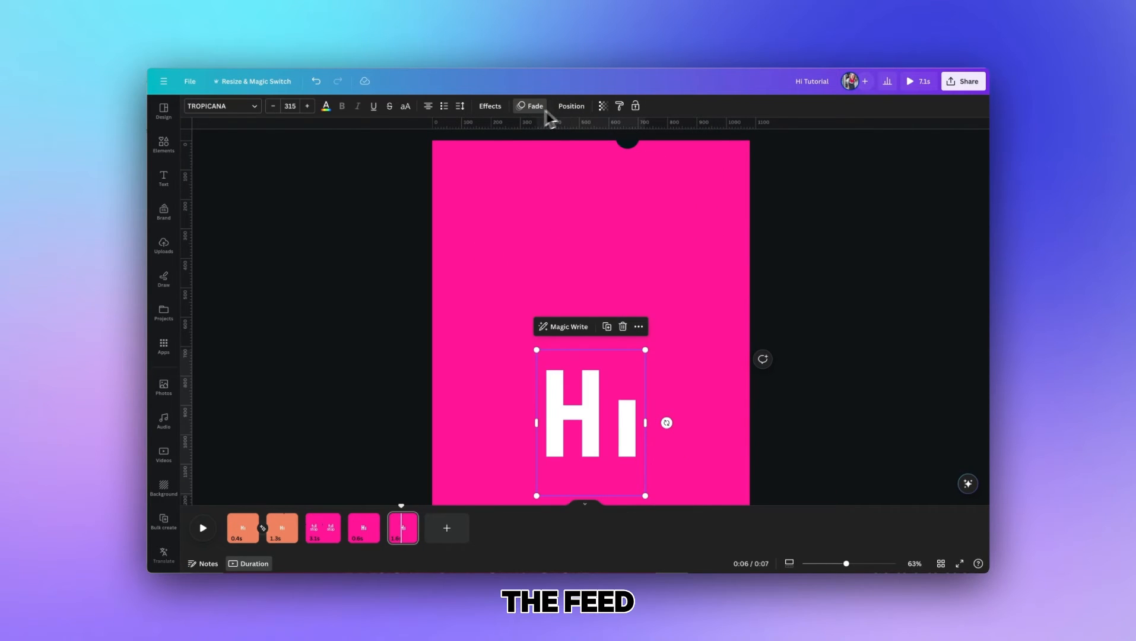
click(534, 106)
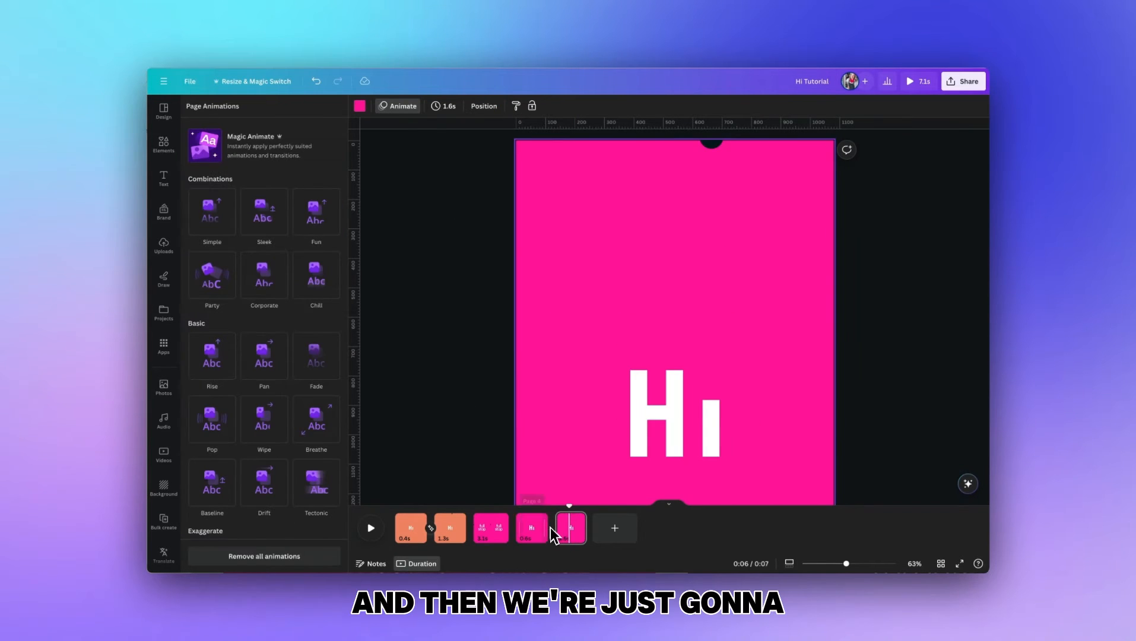
Step: Apply a Match & Move transition between pages 4 and 5 and play the preview
click(556, 527)
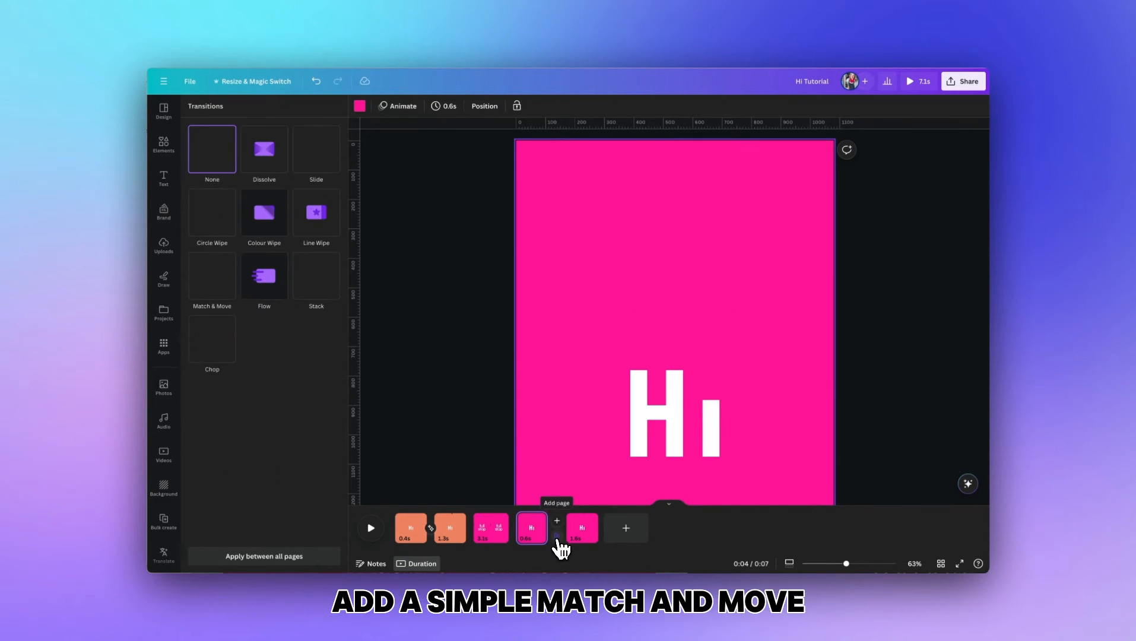
click(211, 276)
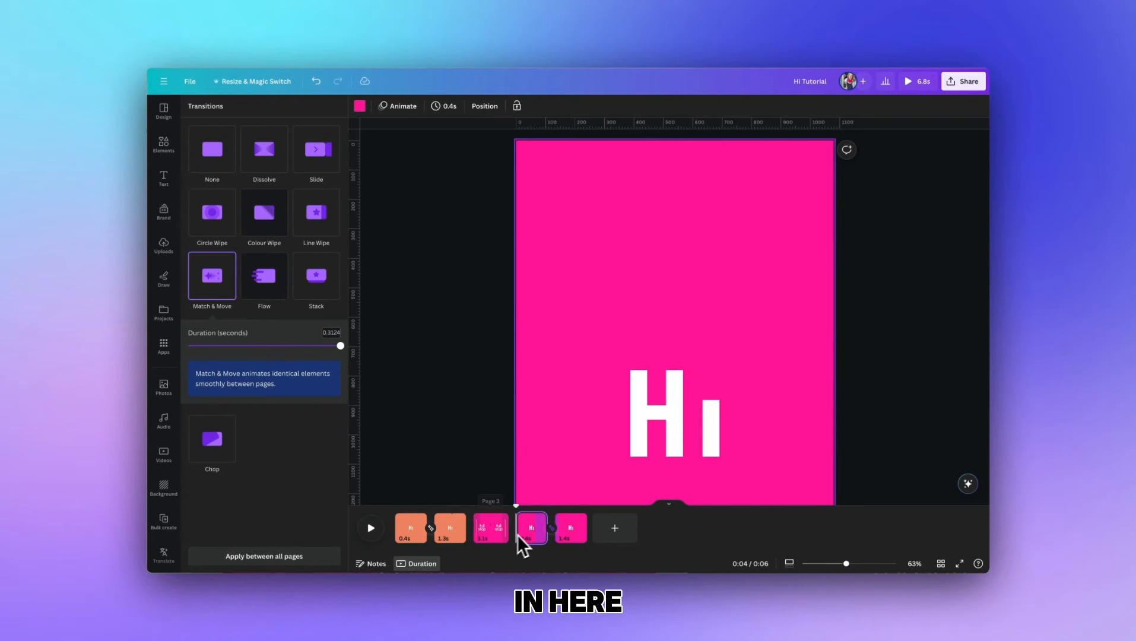
click(370, 527)
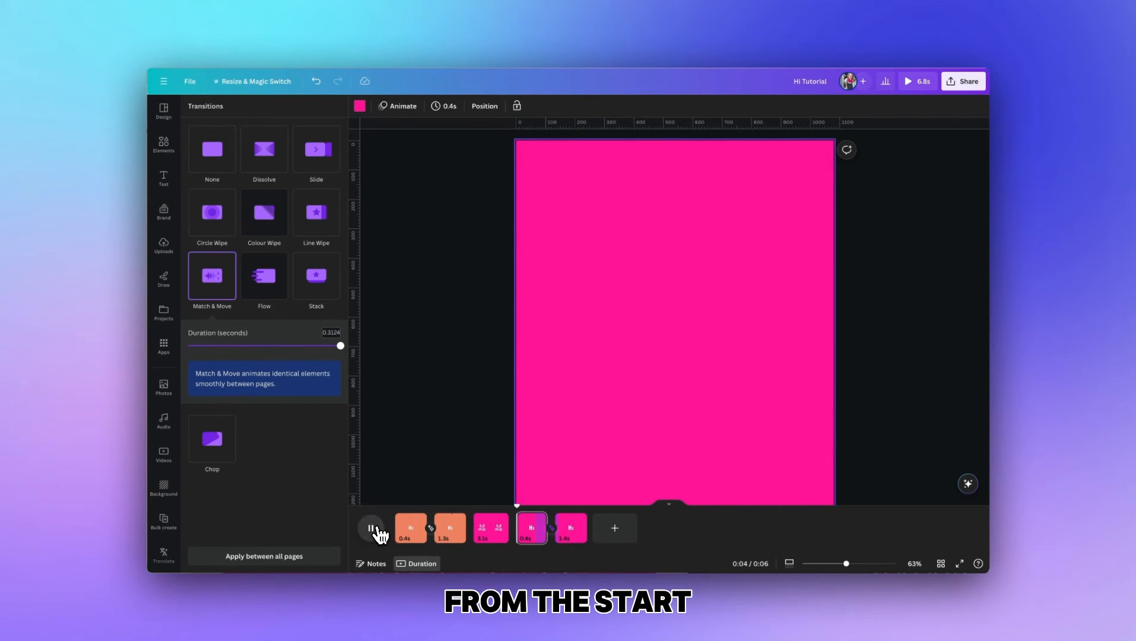
click(371, 527)
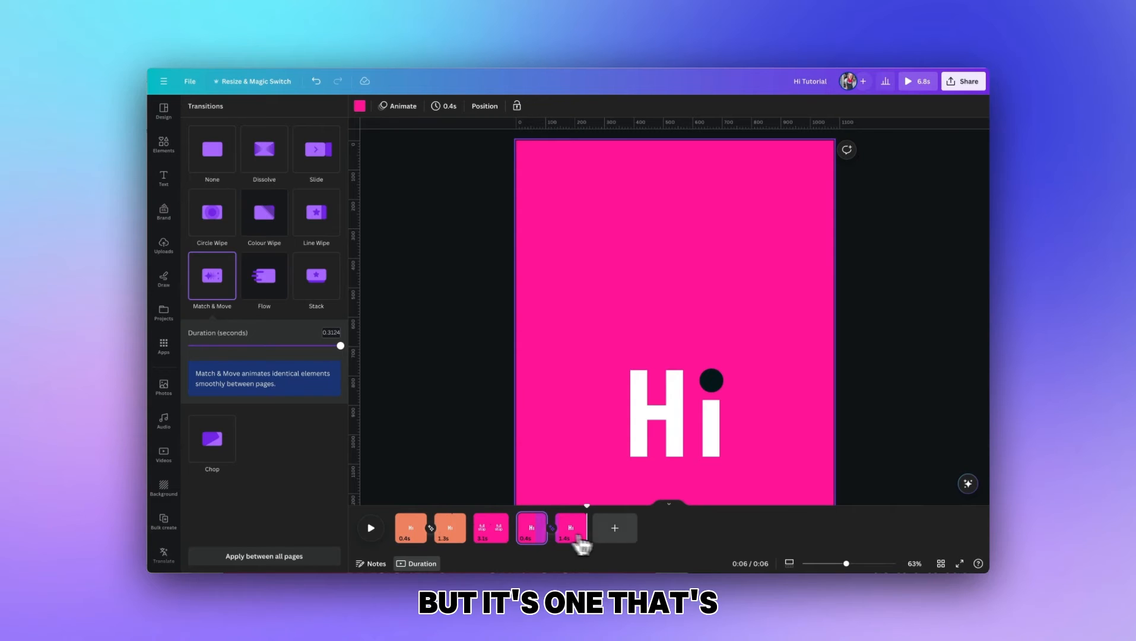
mouse_move(614, 529)
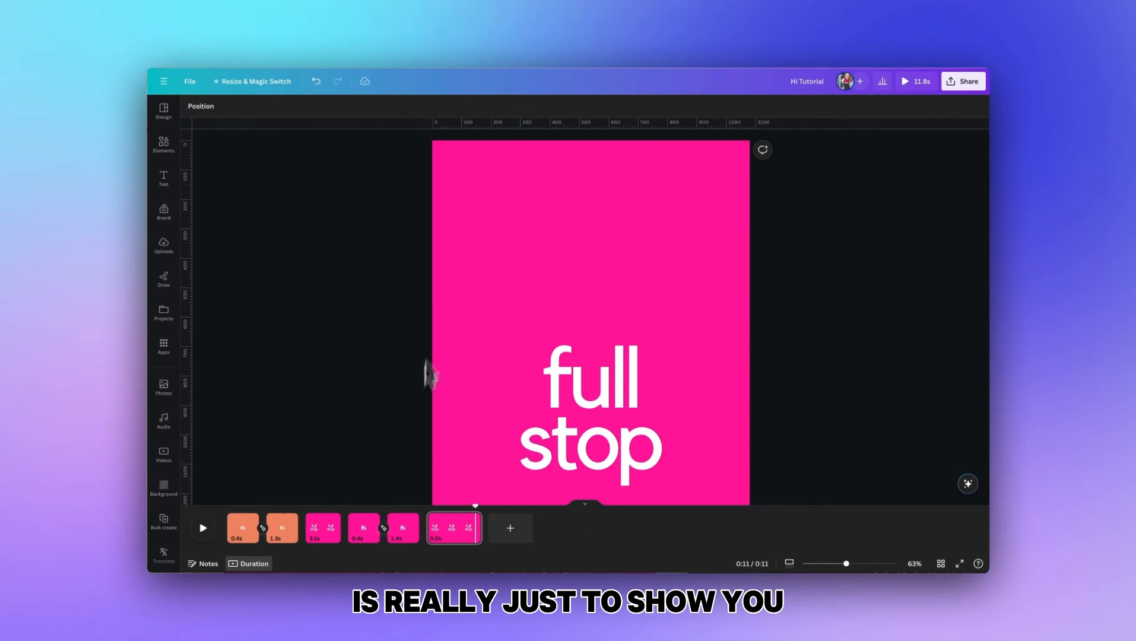
mouse_move(403, 527)
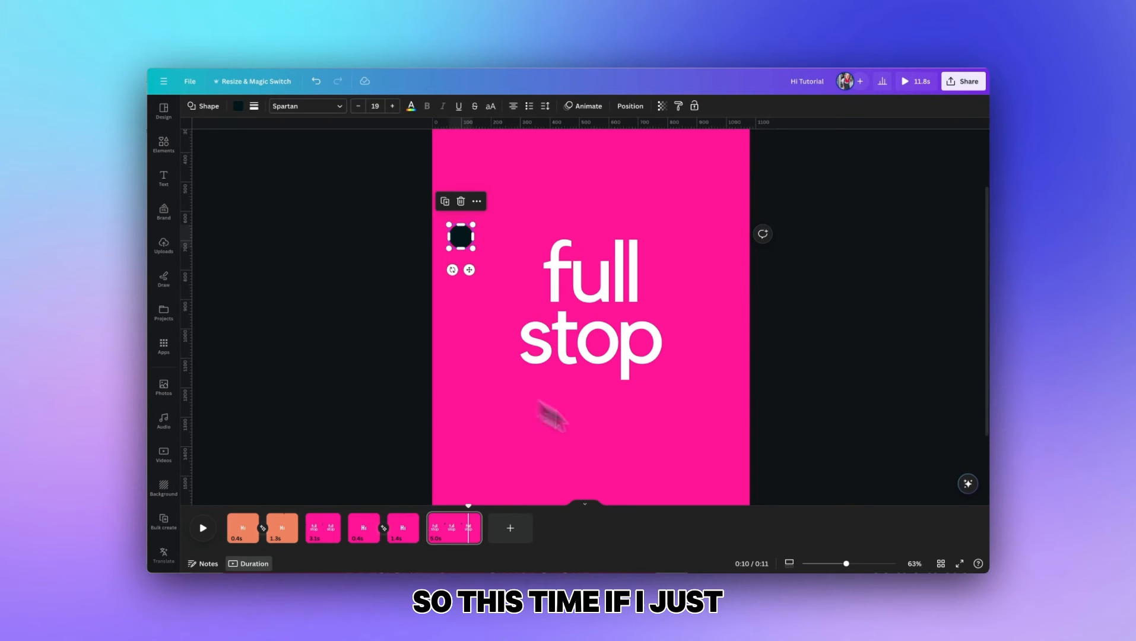
Step: Draw the dot's looping motion path around the full stop text
drag(844, 563, 802, 559)
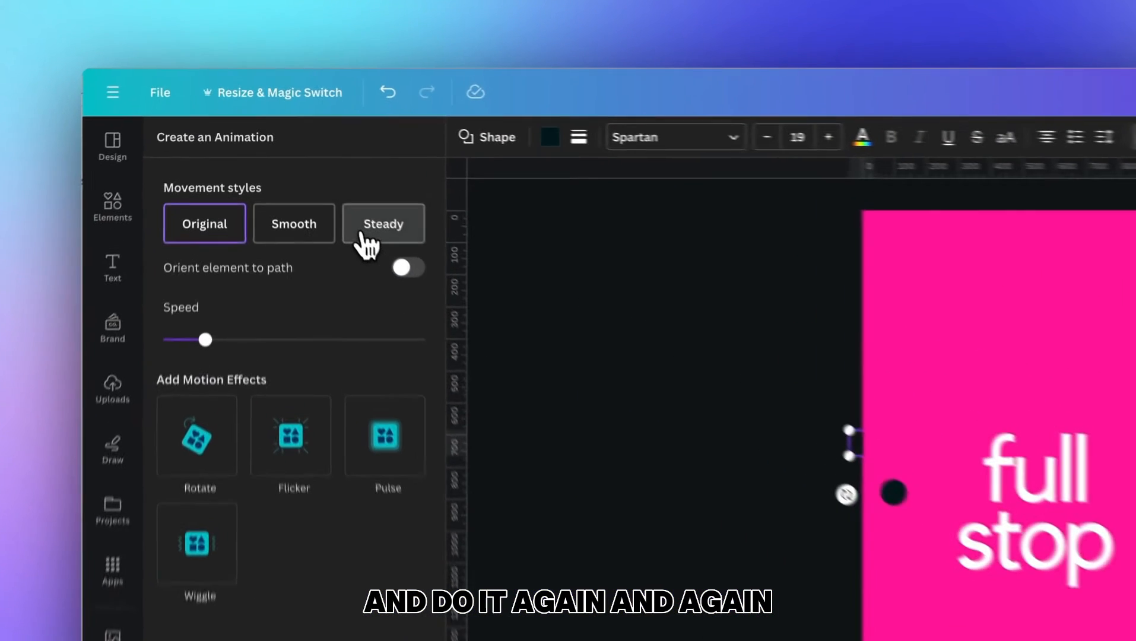
Step: Set the dot's motion to Steady, raise its speed, and close the motion settings
click(384, 223)
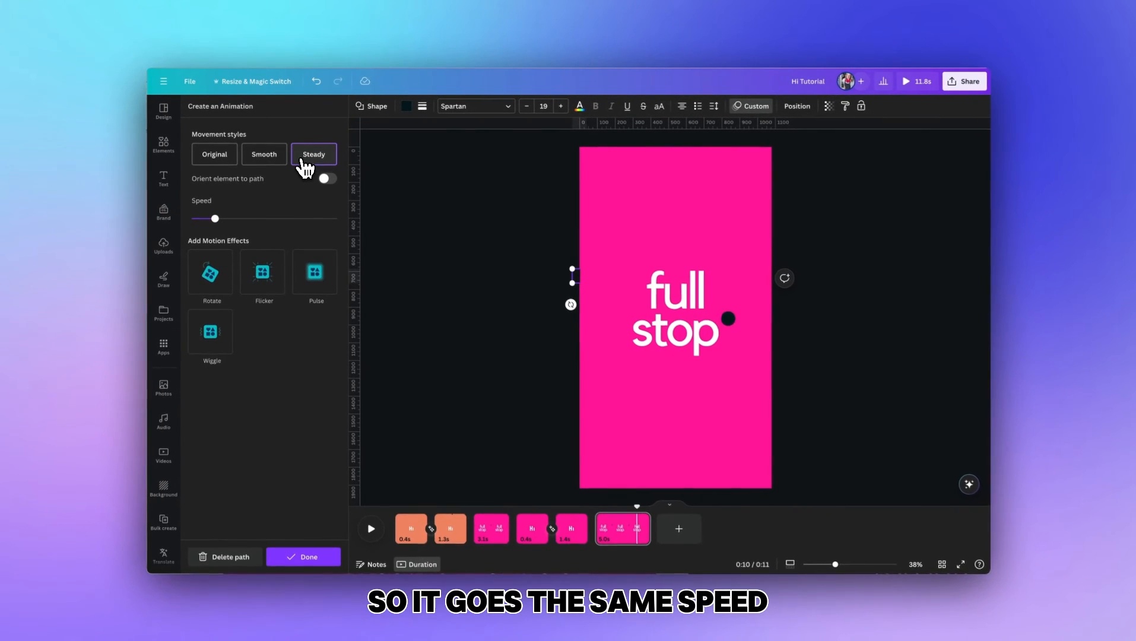
drag(214, 218, 243, 217)
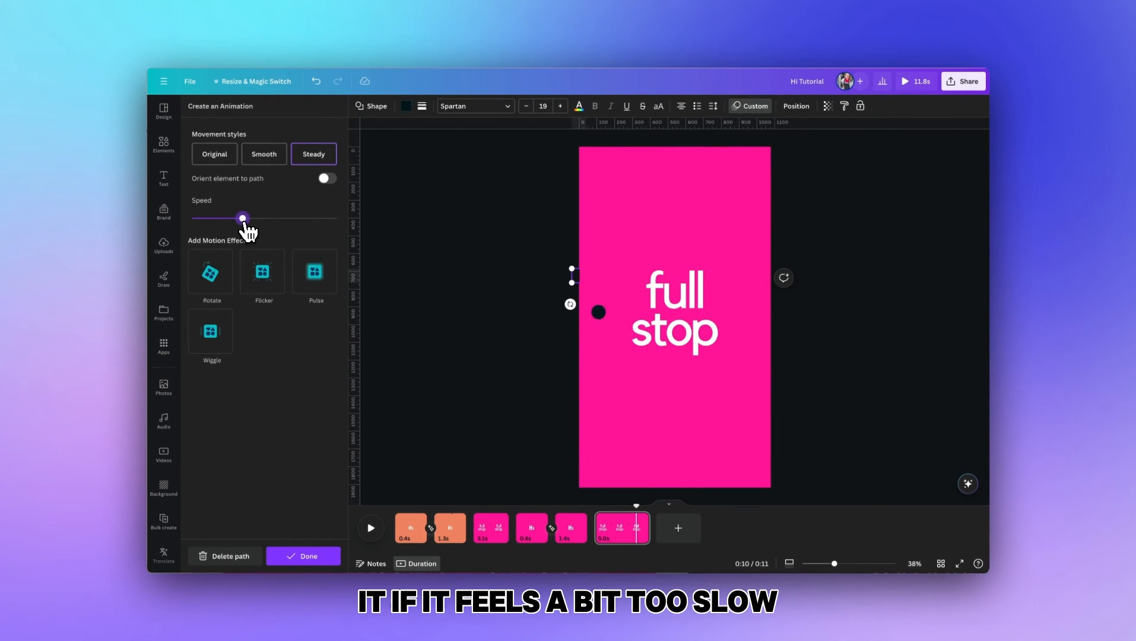
drag(243, 219, 265, 219)
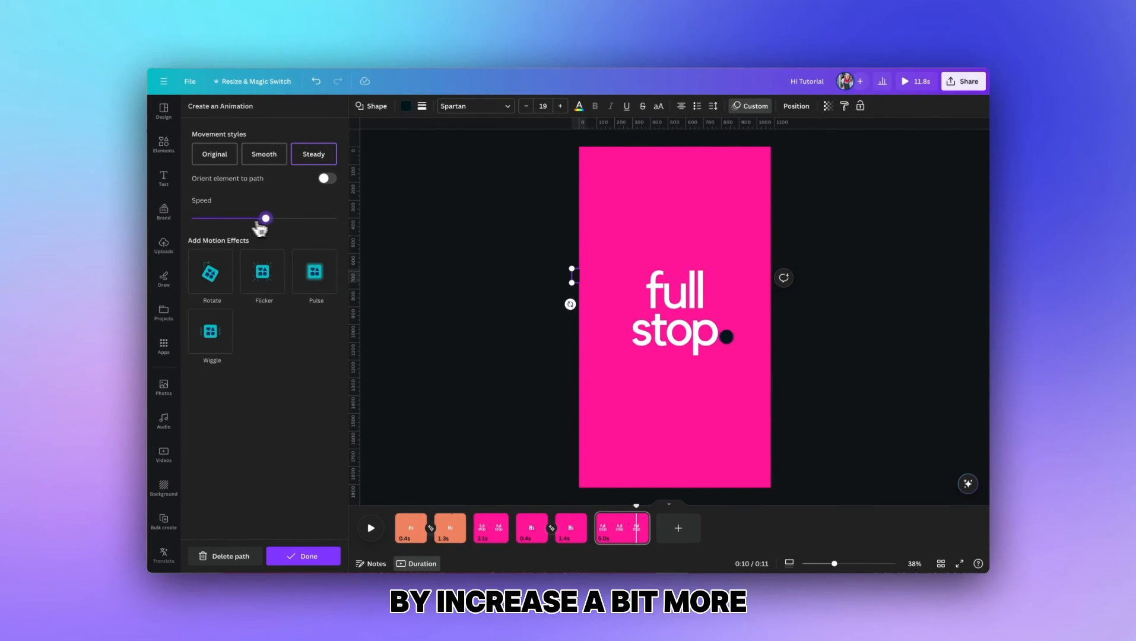
drag(266, 218, 289, 217)
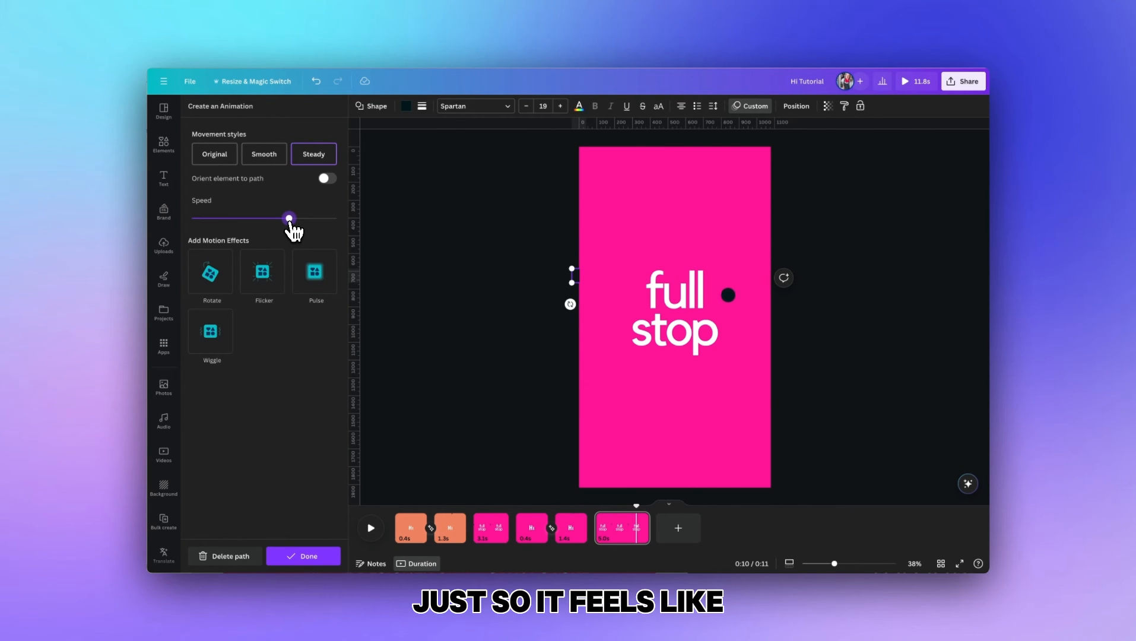
drag(290, 219, 273, 219)
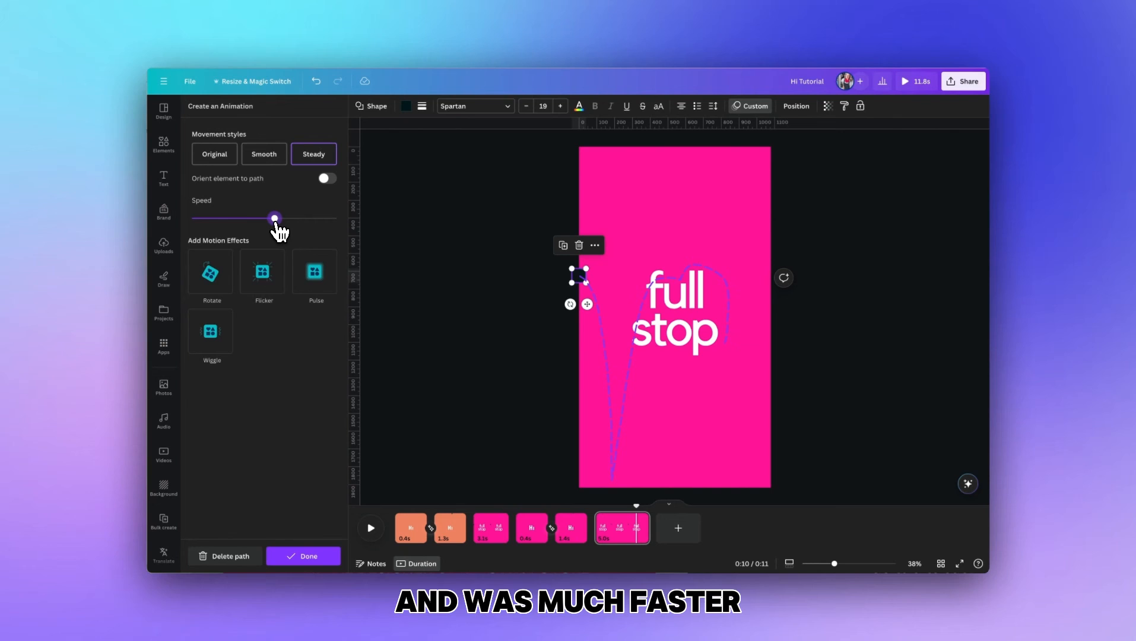
click(302, 556)
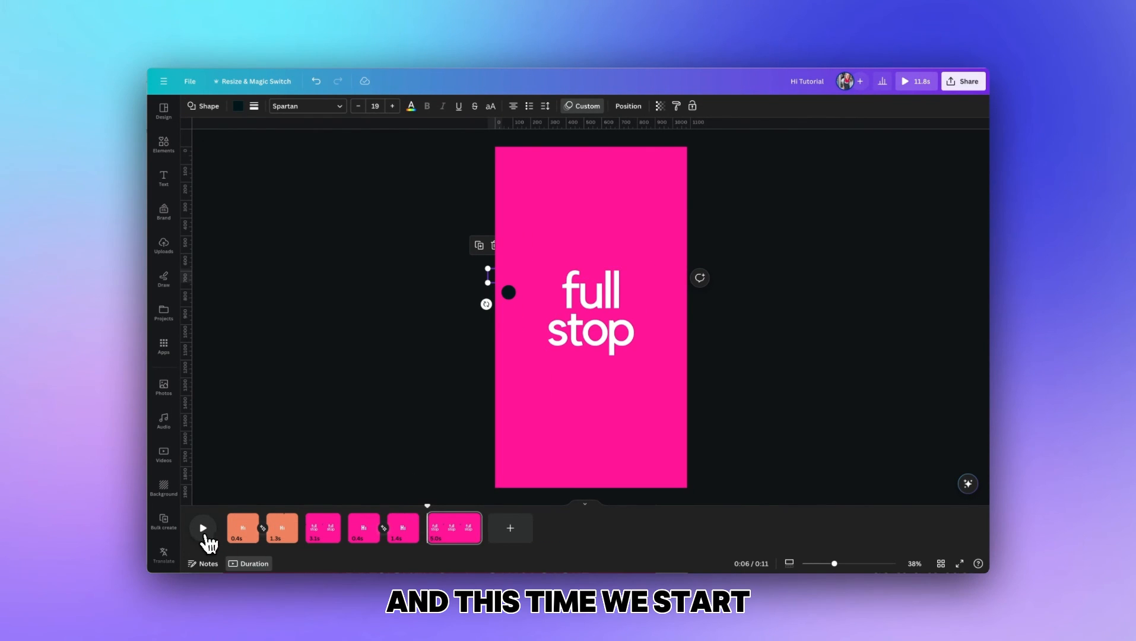
Step: Play the video from the start to watch the dot loop beside 'full stop'
click(203, 529)
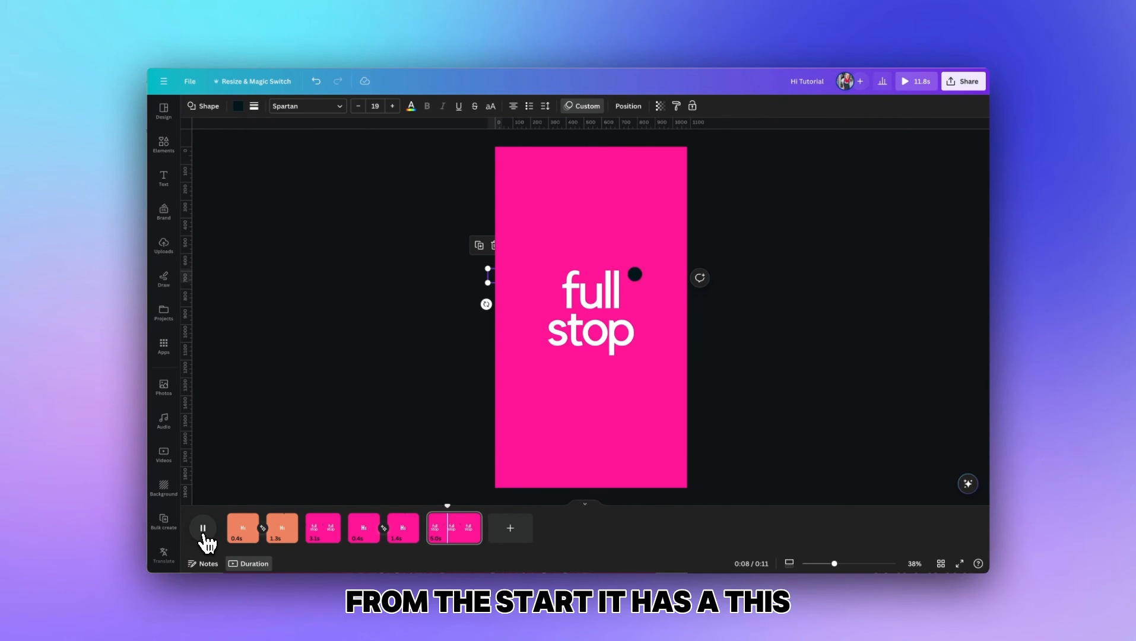